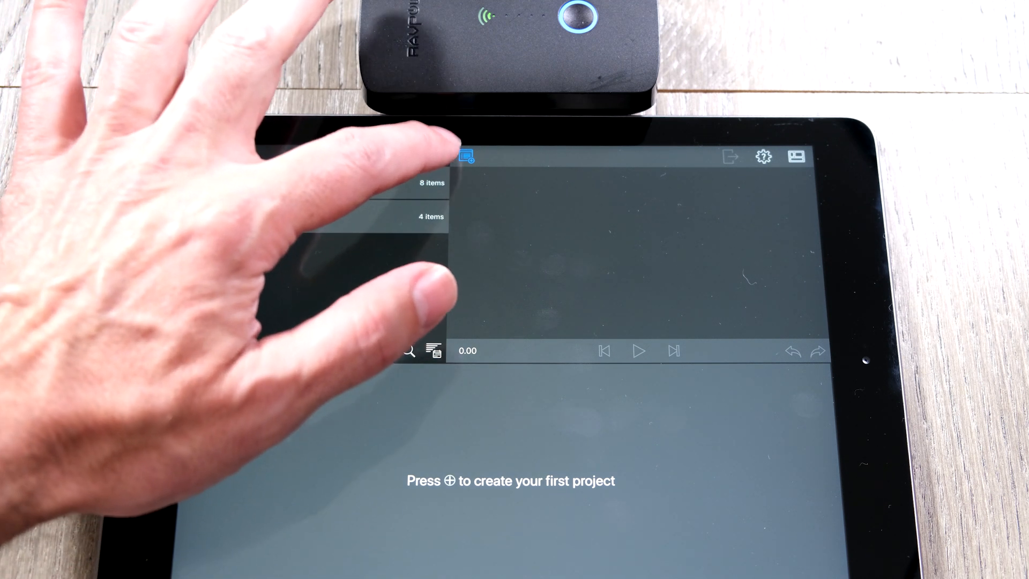
Step: Show the Network Drives import source with the option to add a server
click(465, 156)
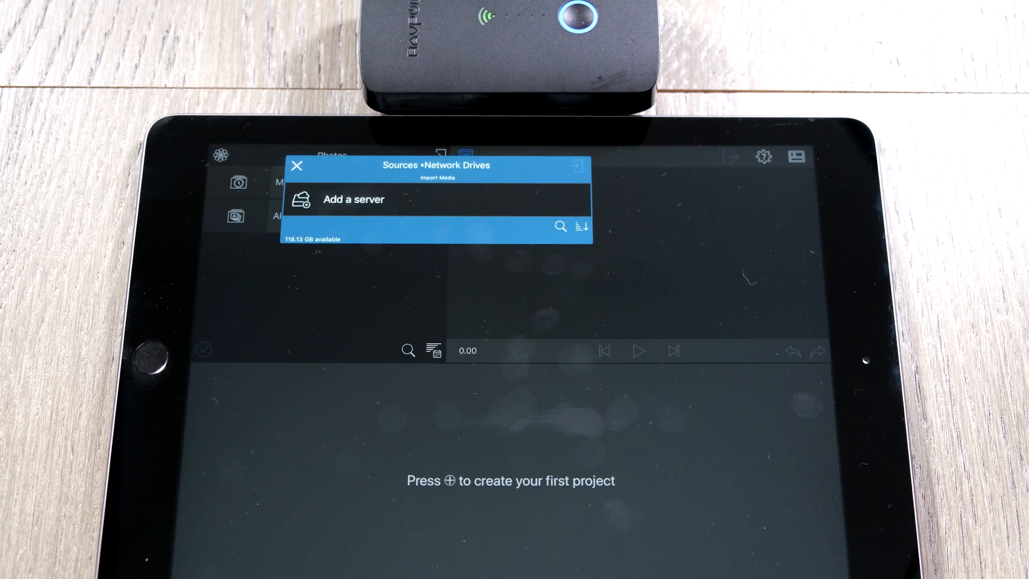
click(353, 199)
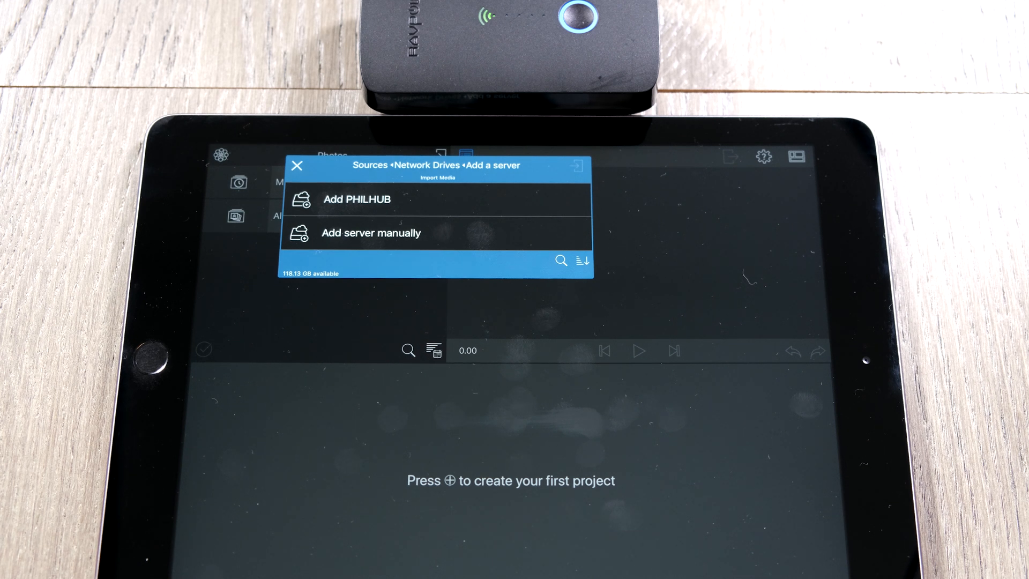
Step: Add the detected PHILHUB server and log in so SDCard_Volume1 is listed
click(357, 199)
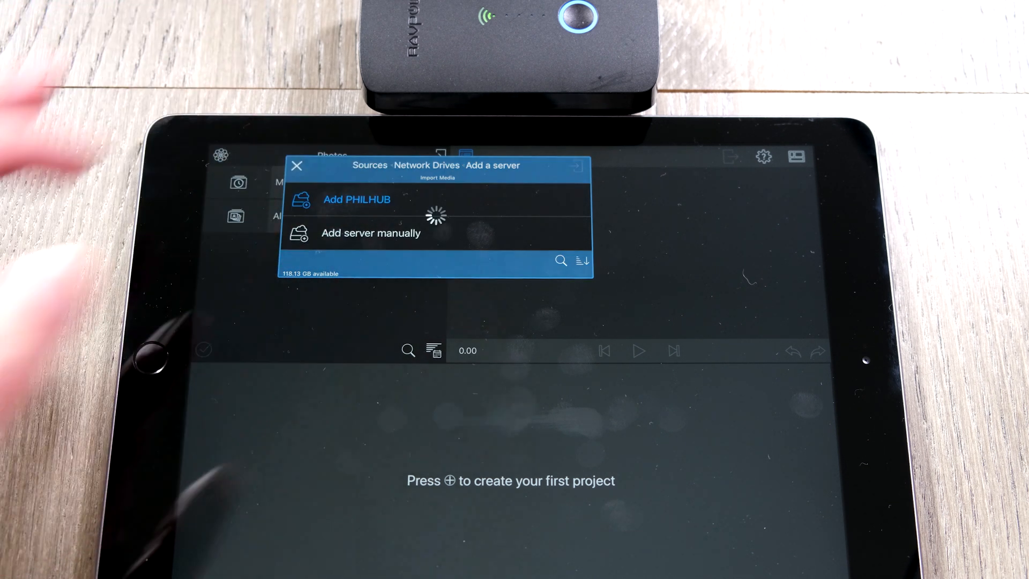
click(356, 199)
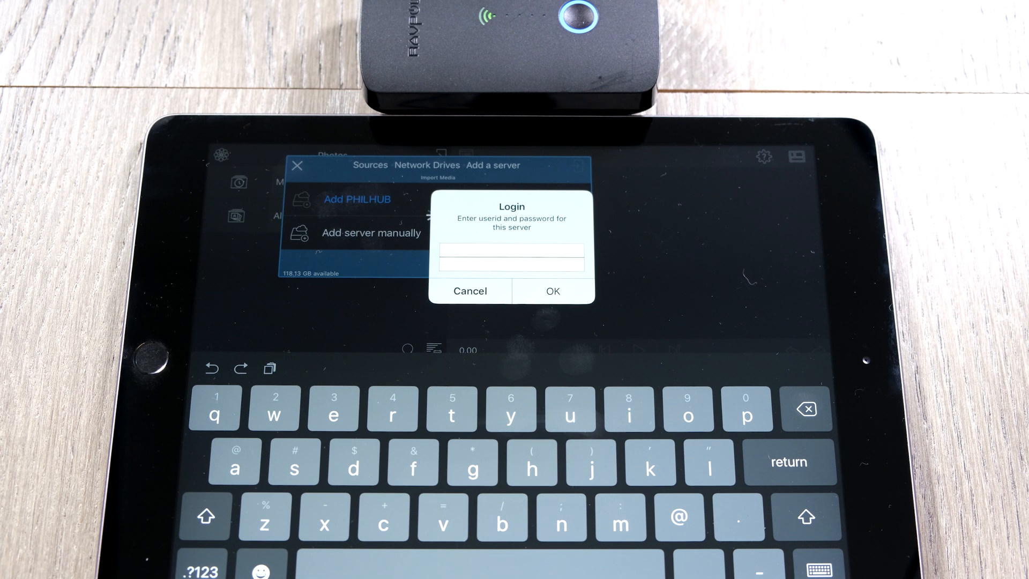
click(552, 290)
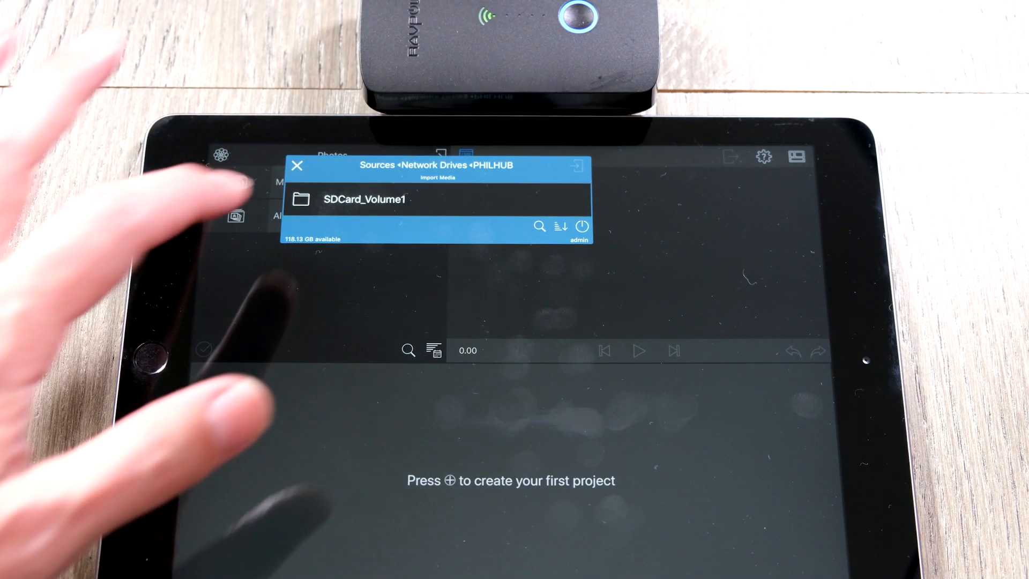
Step: Browse SDCard_Volume1 into PRIVATE/M4ROOT/CLIP to list the MP4 clips
click(364, 200)
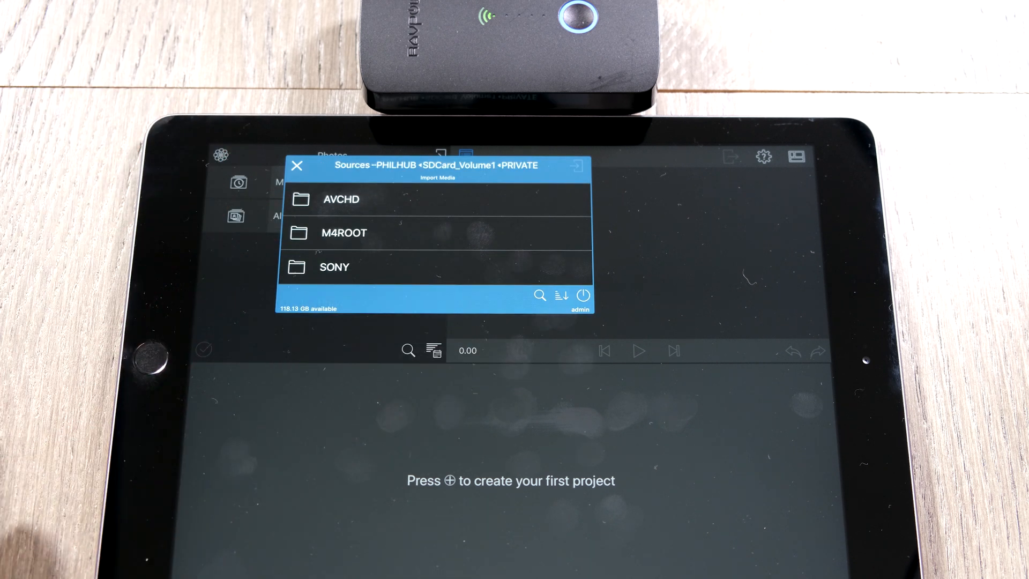
click(343, 233)
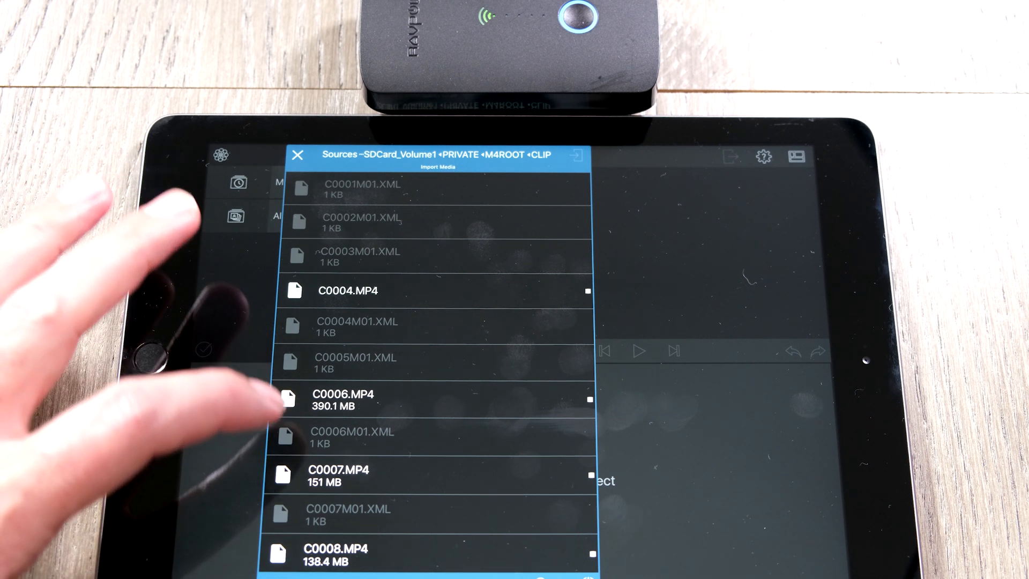
click(339, 476)
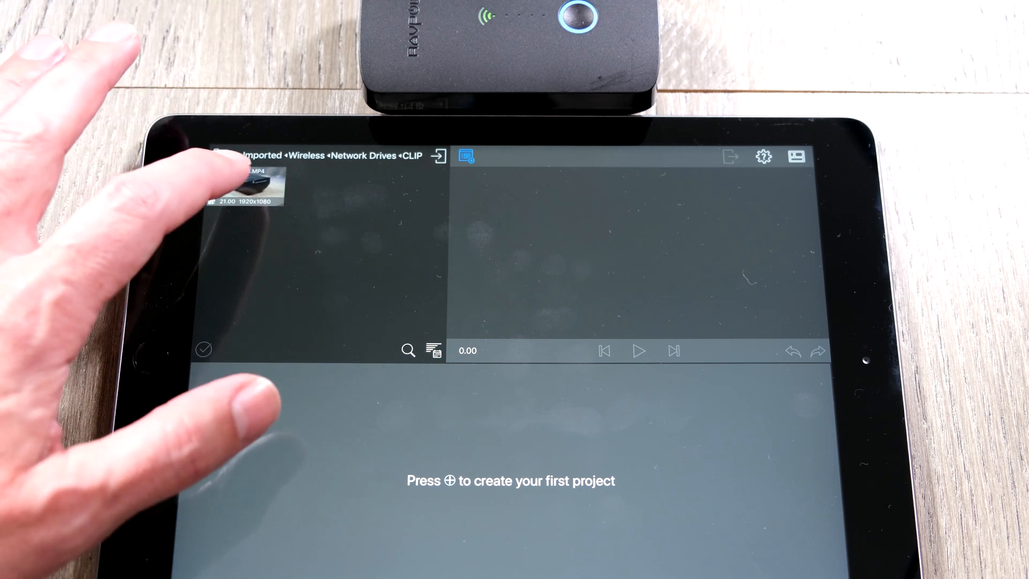
Step: Load the imported C0008.MP4 clip into the preview viewer
click(247, 183)
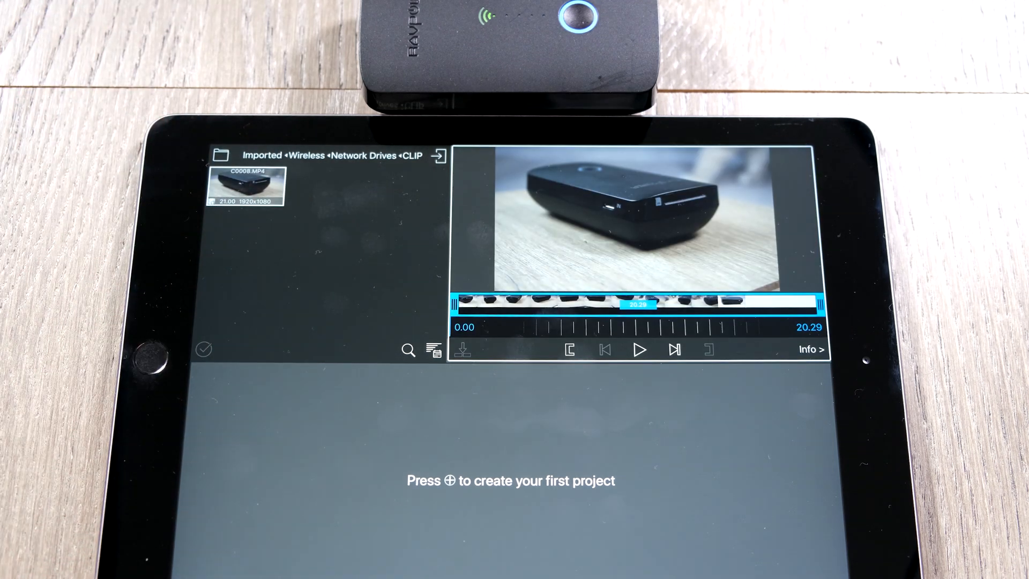